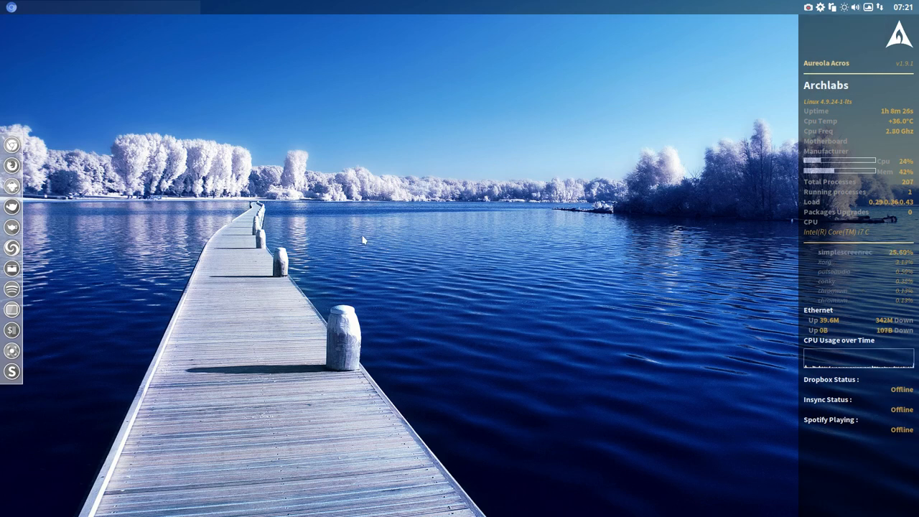
Launch a terminal from the desktop menu, inspect the Archlabs summary, then close it
right_click(352, 237)
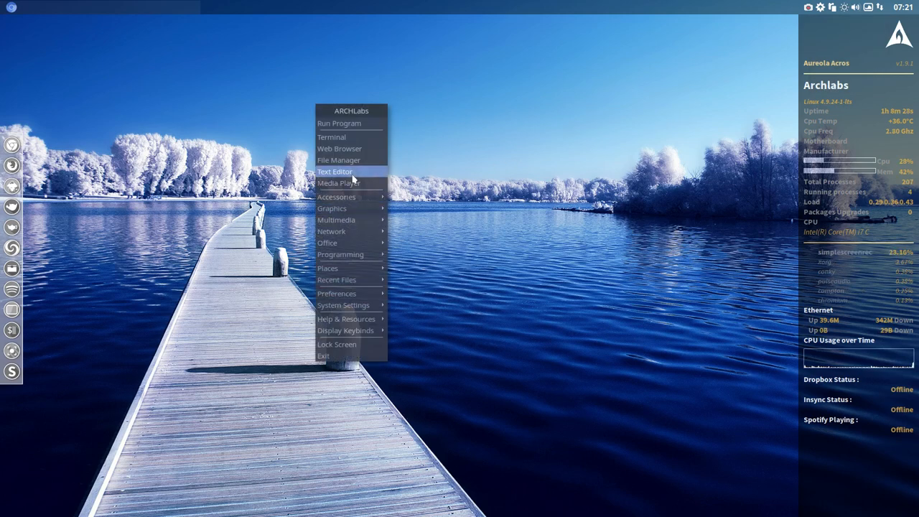
click(330, 138)
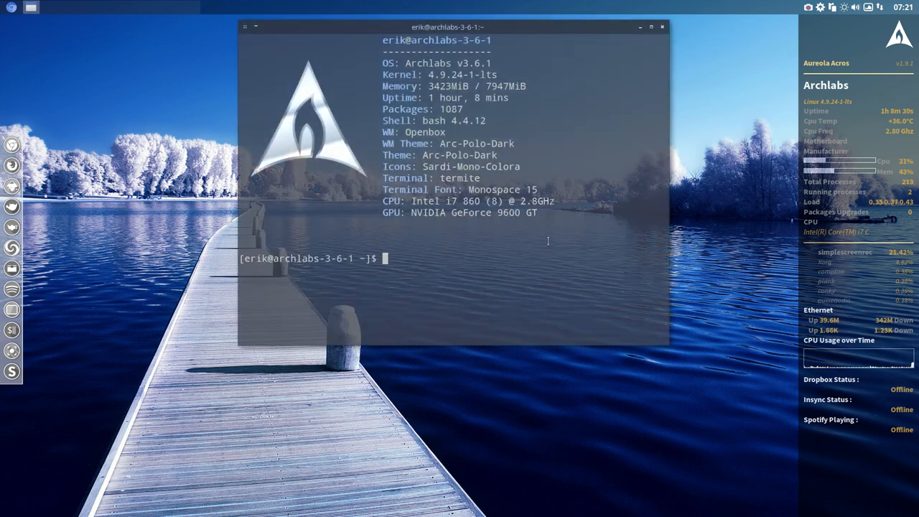
drag(451, 26, 451, 94)
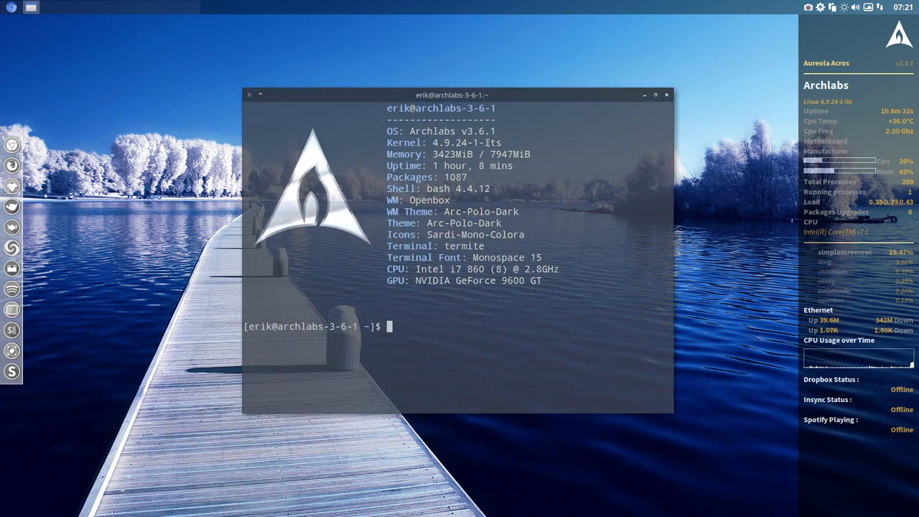
double_click(454, 130)
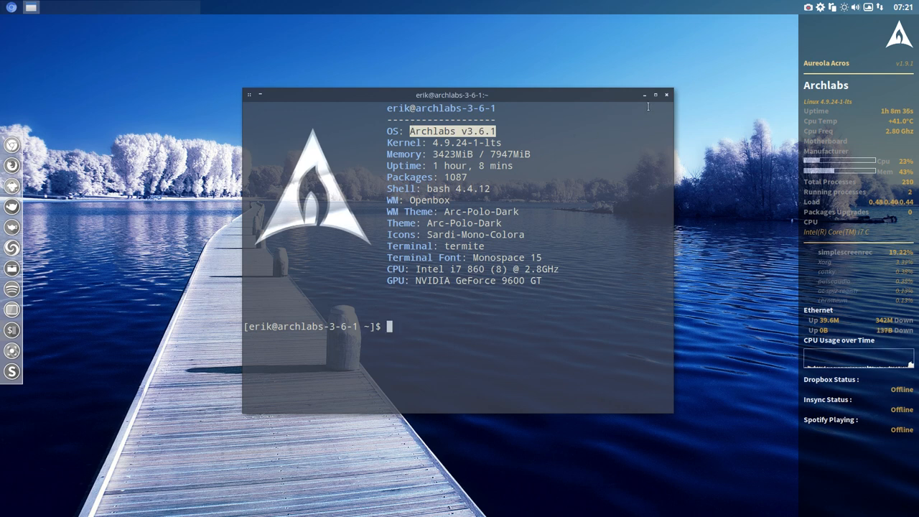
click(666, 94)
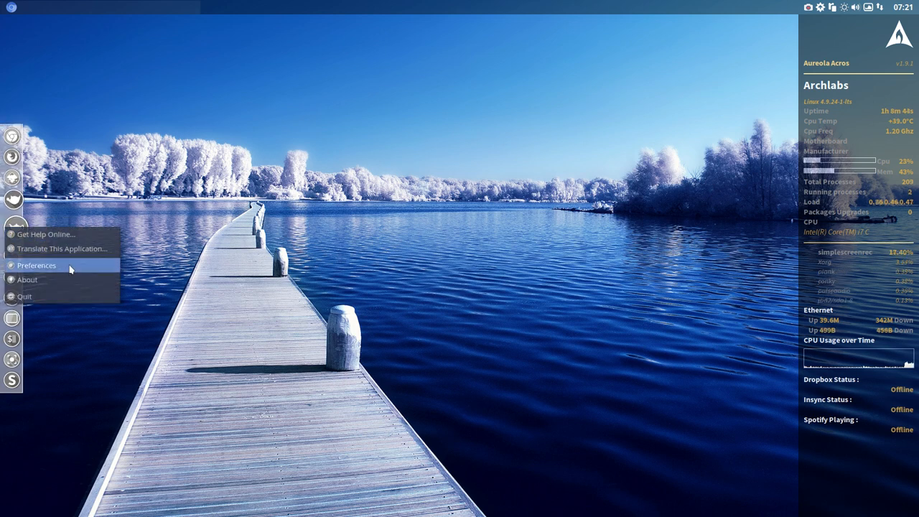
Set the Plank dock theme to Whitesnow and close its preferences
click(38, 264)
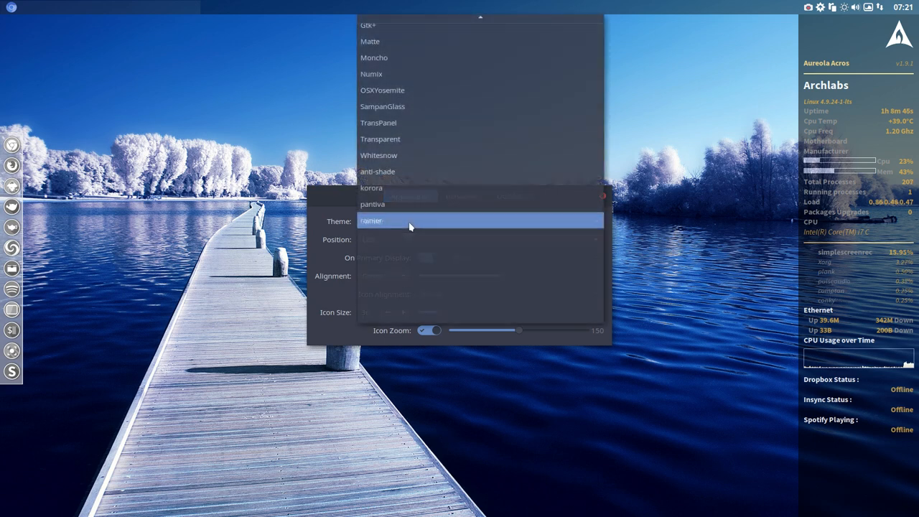
click(372, 204)
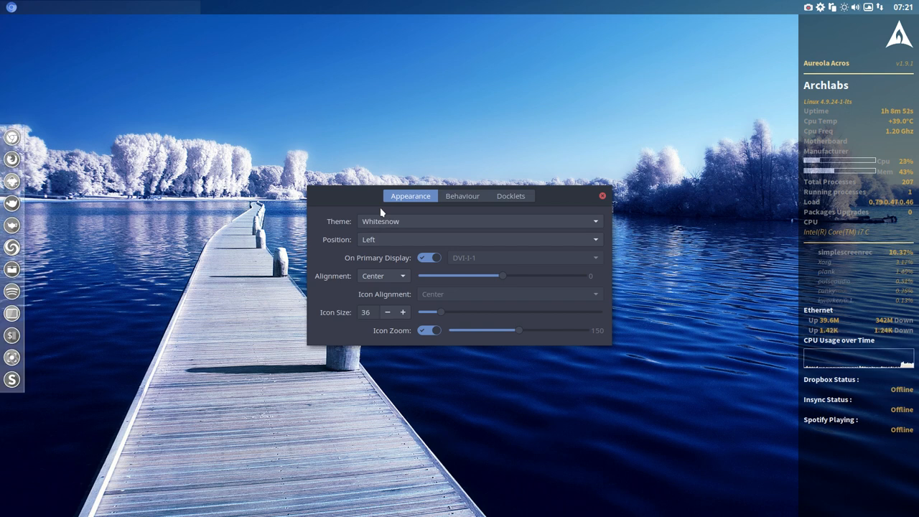
click(601, 195)
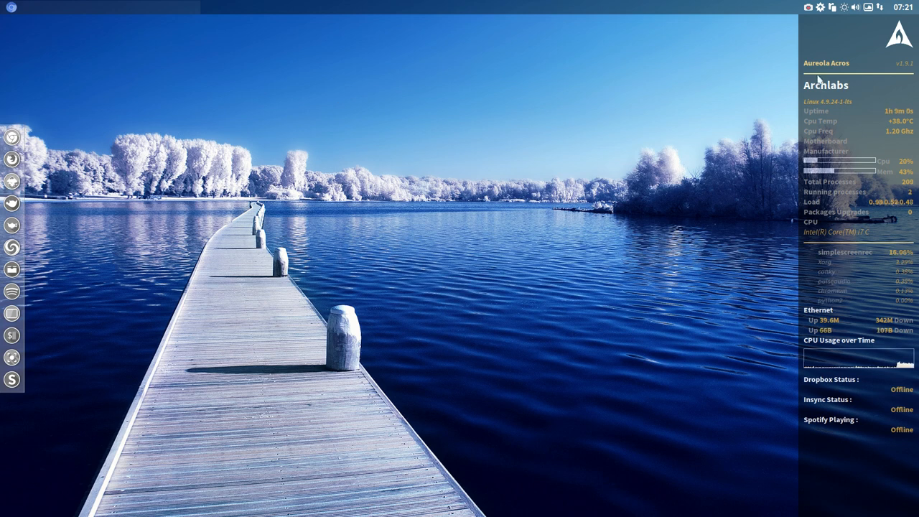
Launch File Manager, browse into .config/conky and select conky.conf
right_click(264, 230)
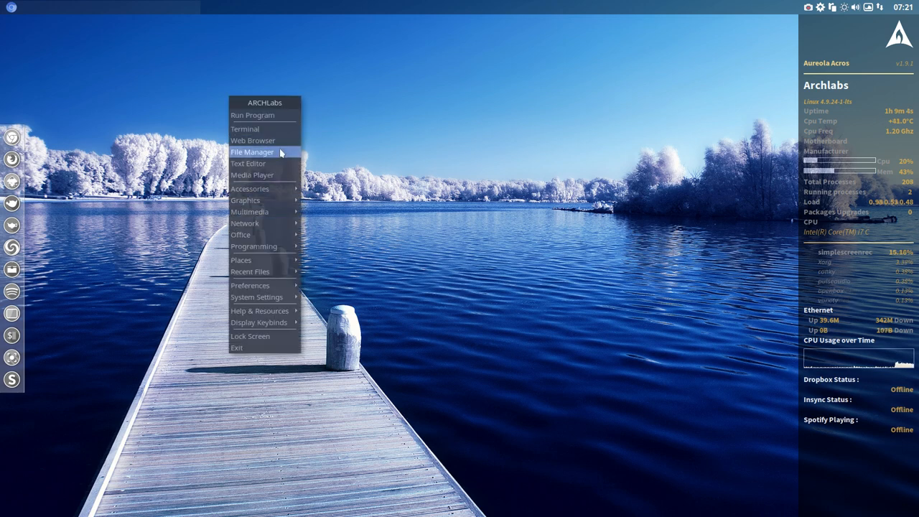
click(252, 152)
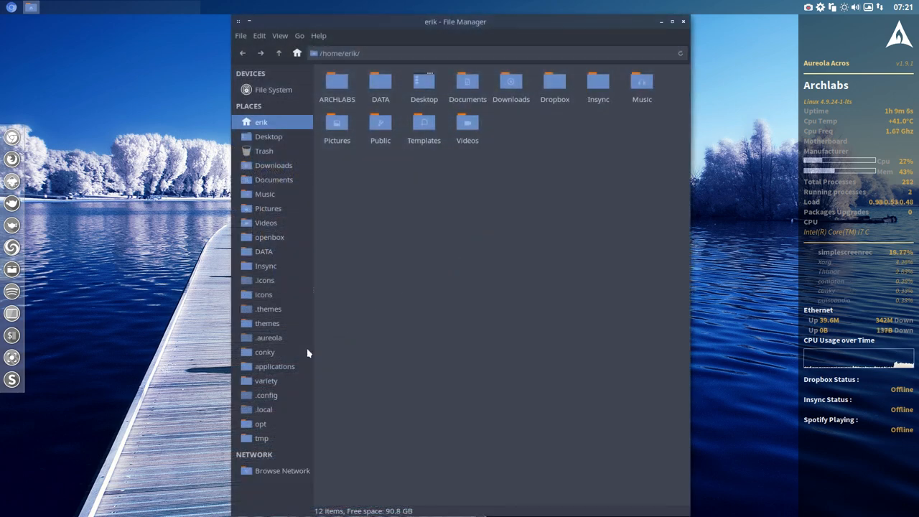
double_click(265, 352)
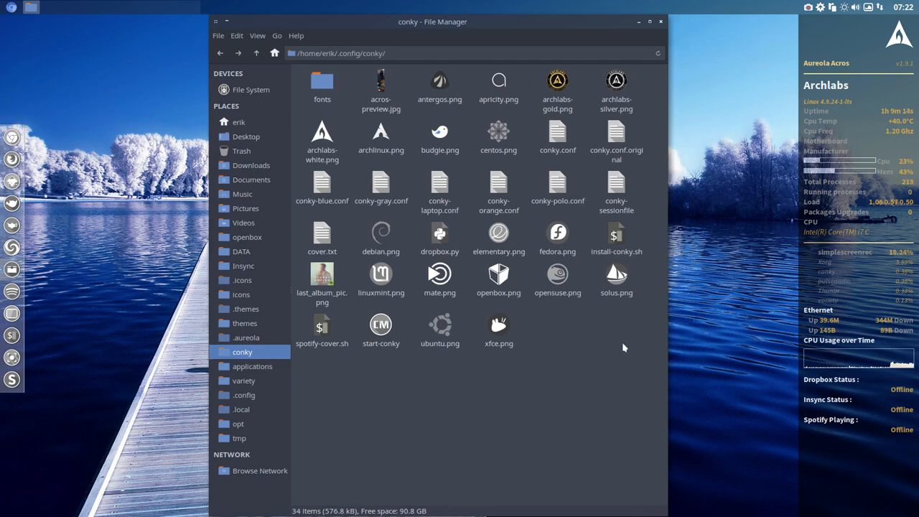
mouse_move(594, 276)
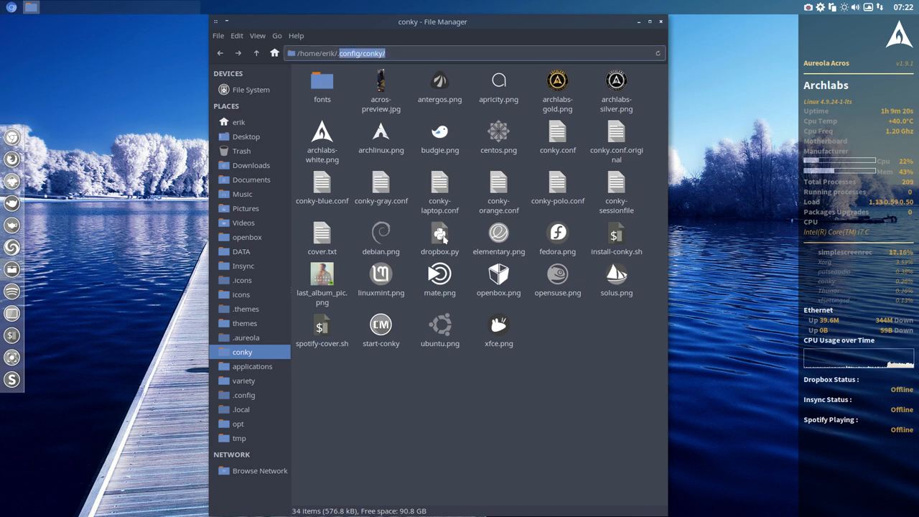
click(557, 136)
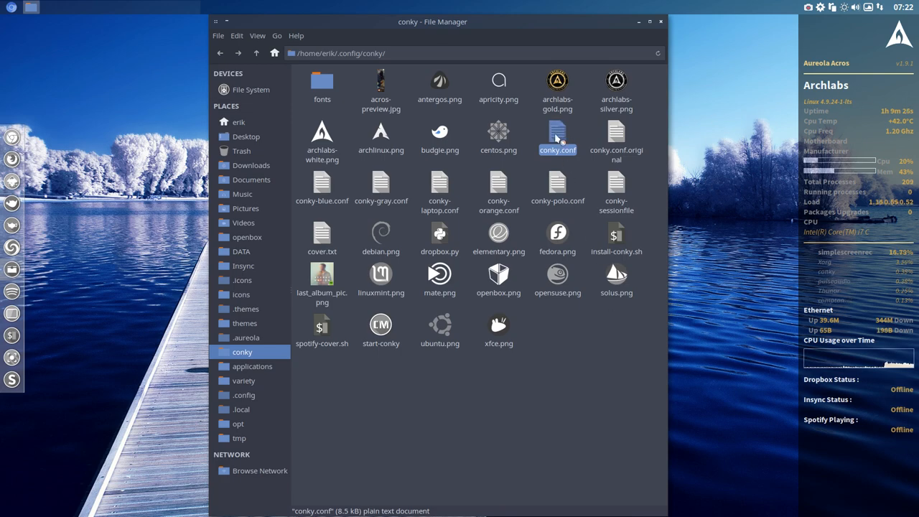
Open conky.conf in Sublime Text, reach the --Colours section and shrink the window
double_click(557, 137)
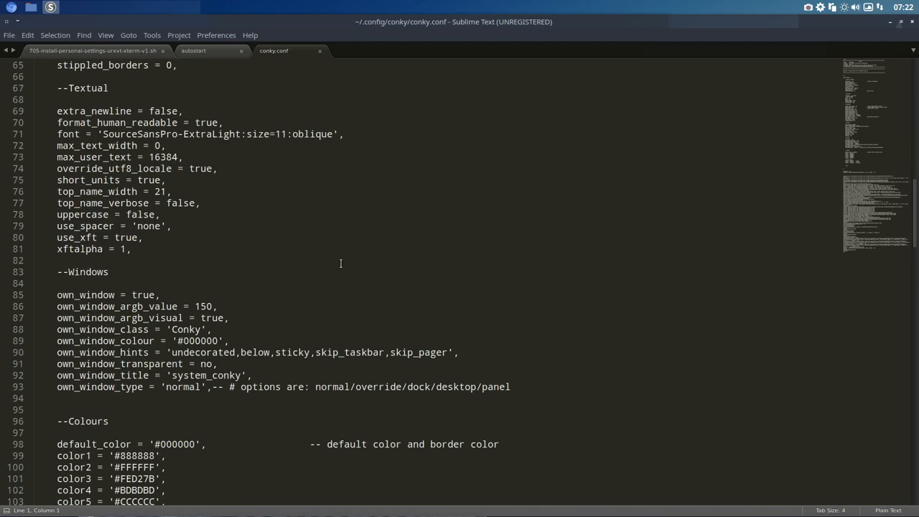
scroll(down, 3)
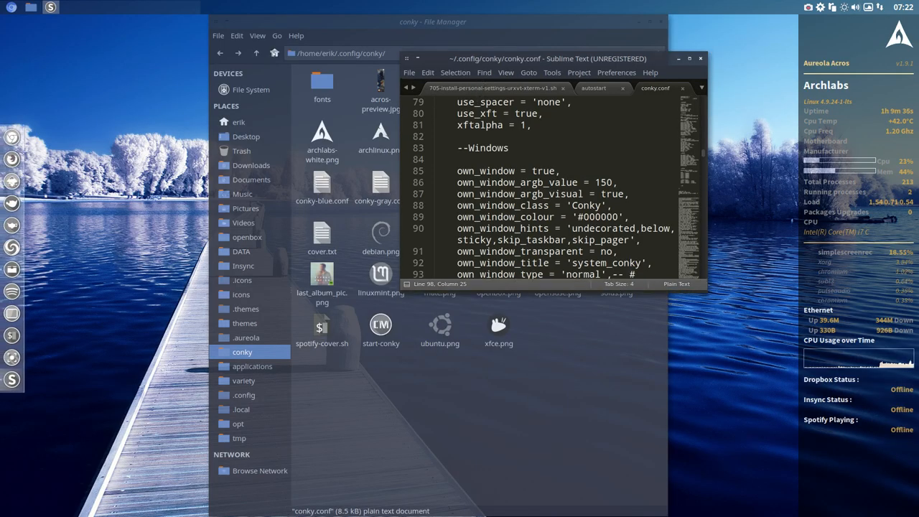
drag(546, 58, 215, 59)
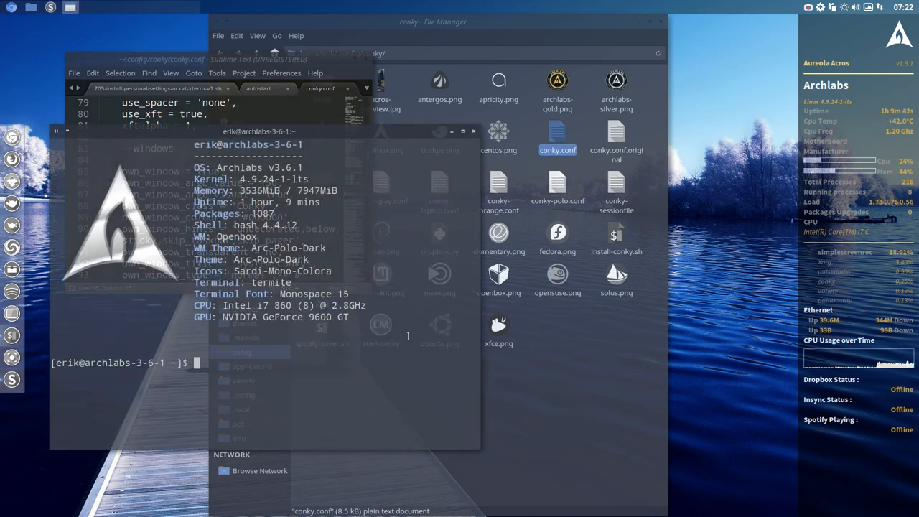
Reinstall gpick with 'sudo pacman -S gpick', entering the password and confirming with y
text(sudo p)
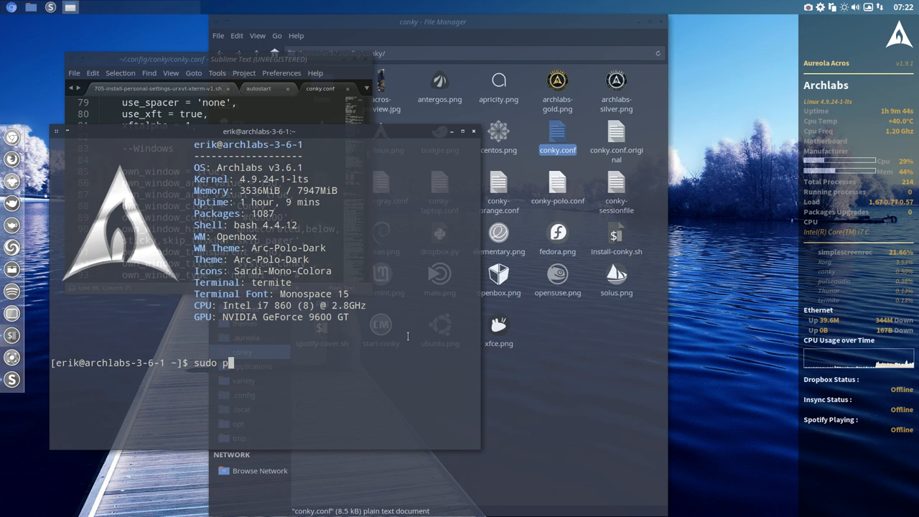
text(acman -S)
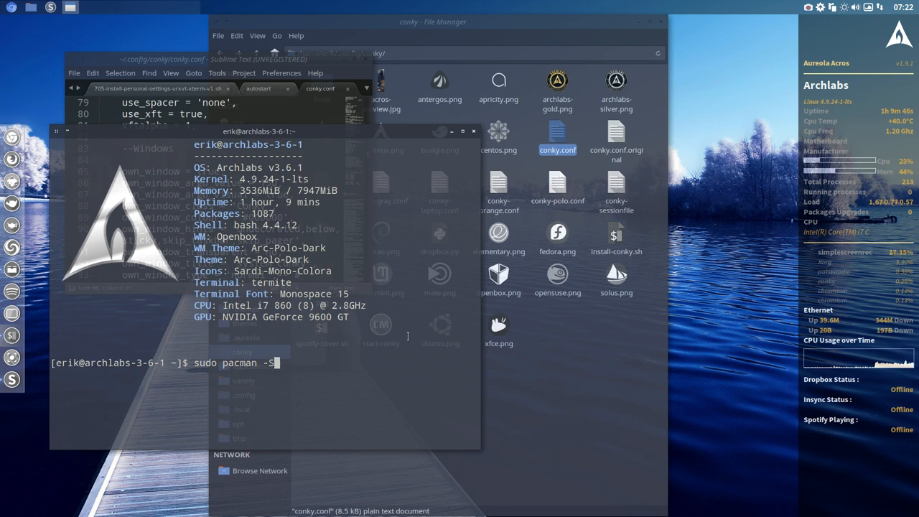
text(gpick)
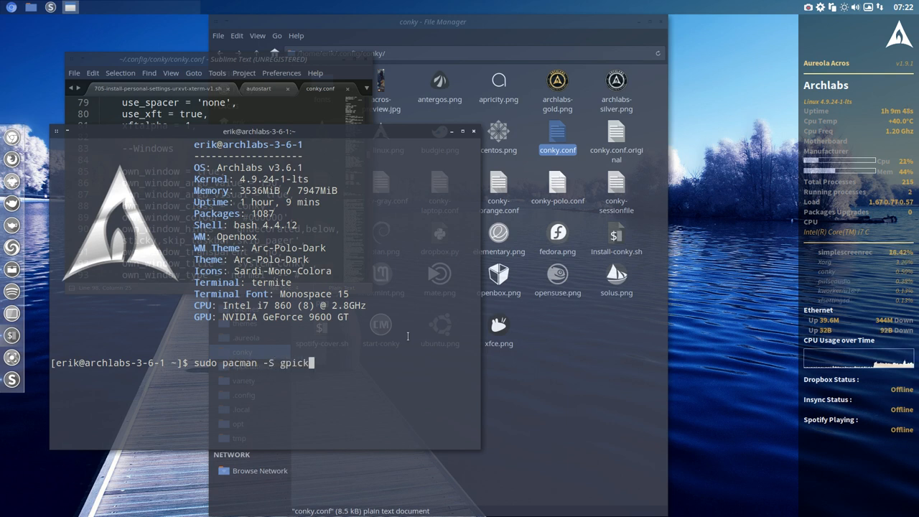
key(Return)
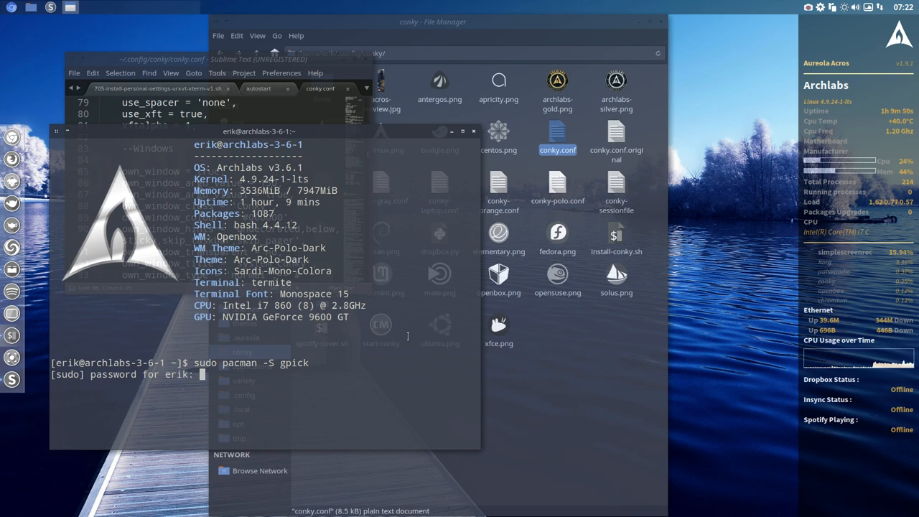
key(Return)
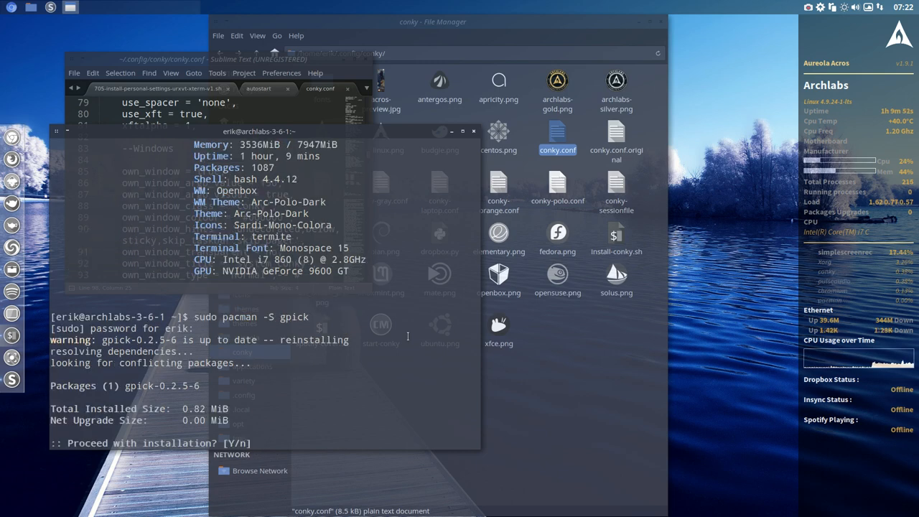
text(y)
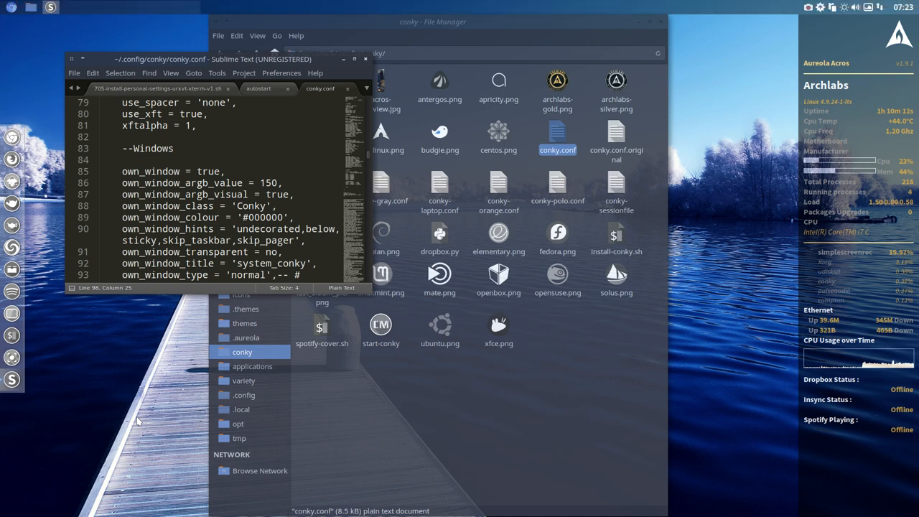
Try the Alt+F2 launcher and dismiss the missing xfce4-appfinder error
key(alt+F2)
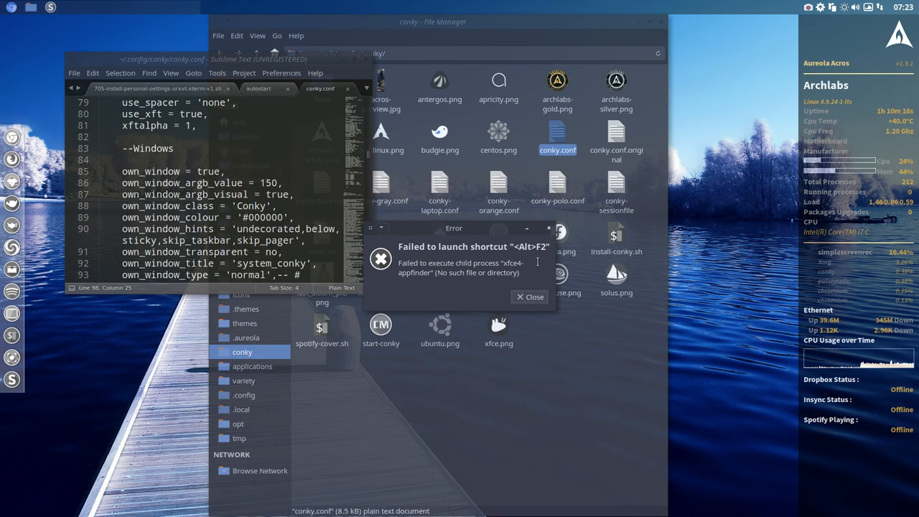
double_click(511, 261)
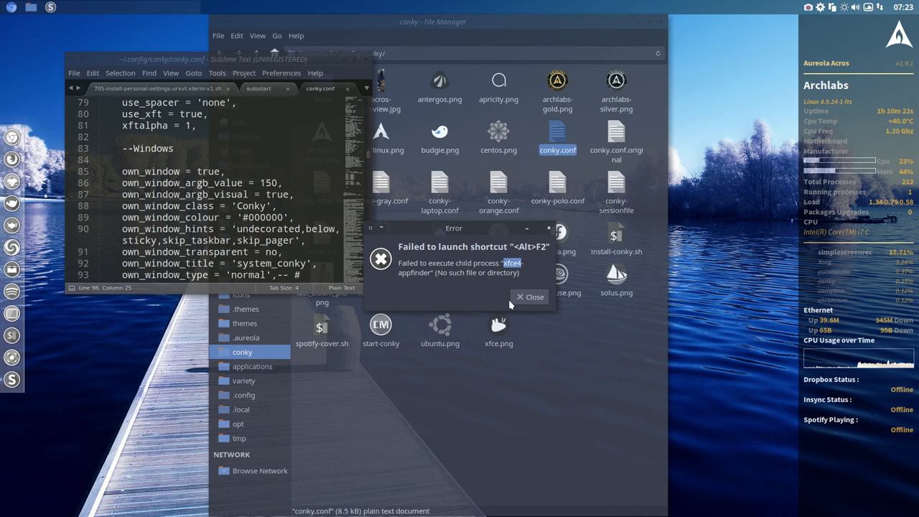
click(530, 296)
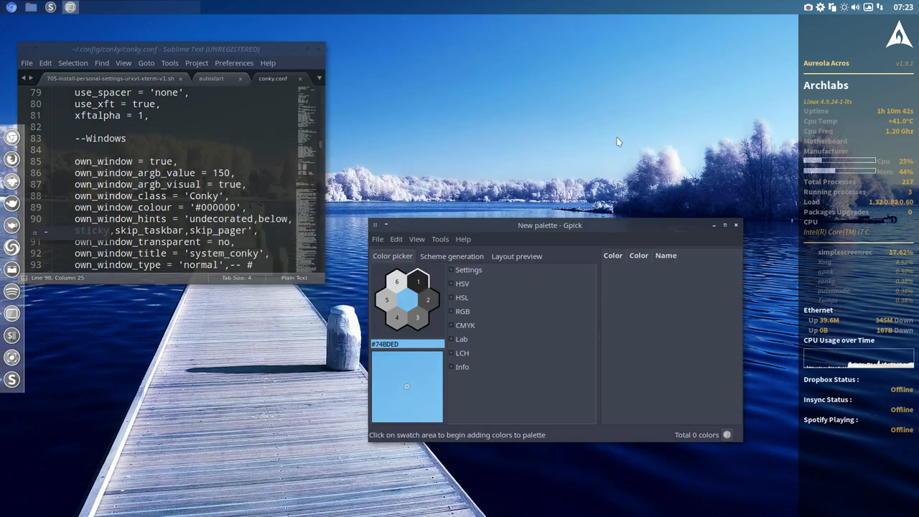
Place the Gpick palette beside the editor and copy the orange color6 value #D09F3C
drag(550, 224, 540, 63)
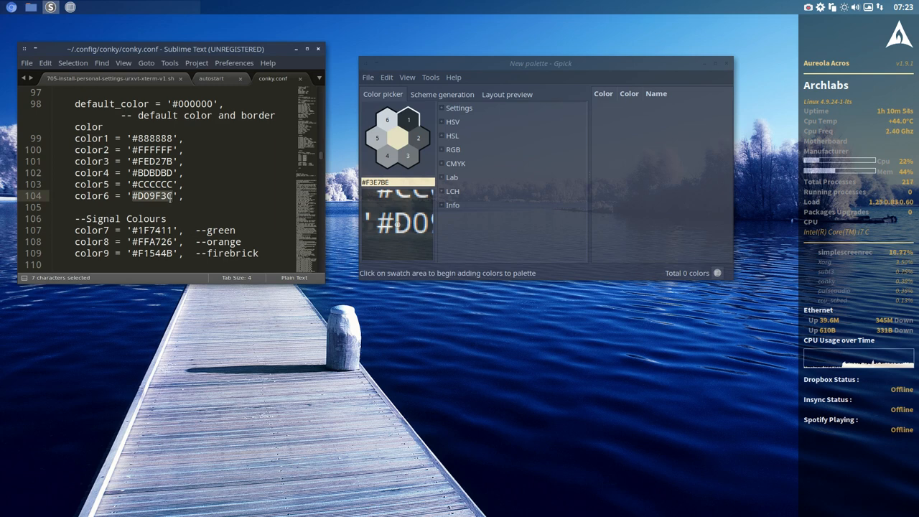
key(ctrl+c)
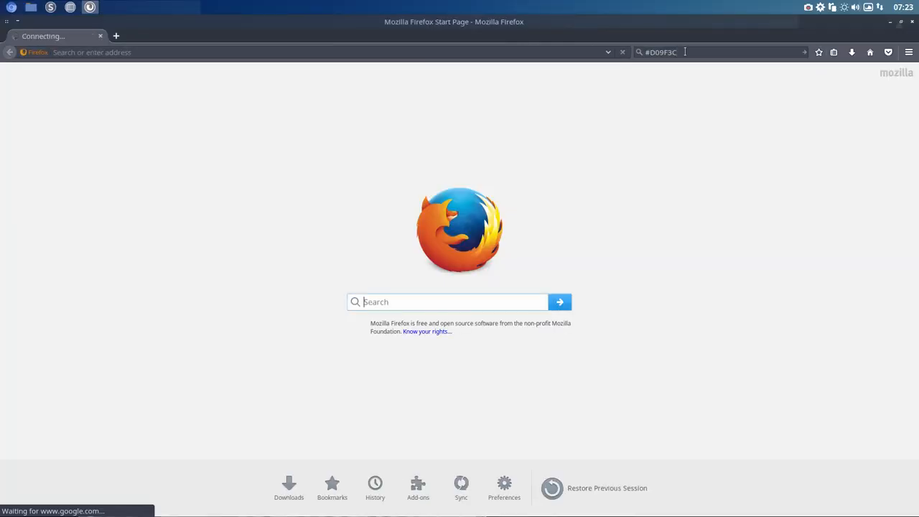
Submit a Firefox web search for #D09F3C
key(Return)
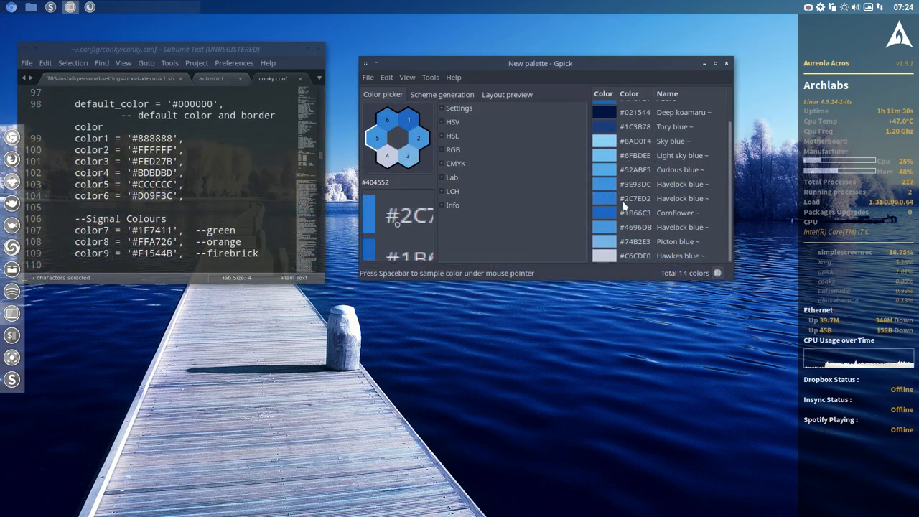
Select Picton blue #74B2E3 in the Gpick palette and copy its hex value for color6
click(668, 141)
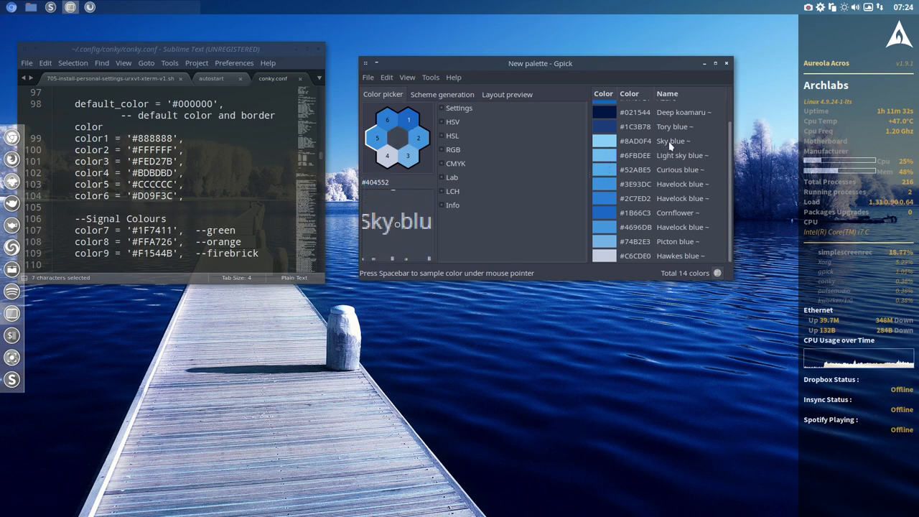
click(653, 241)
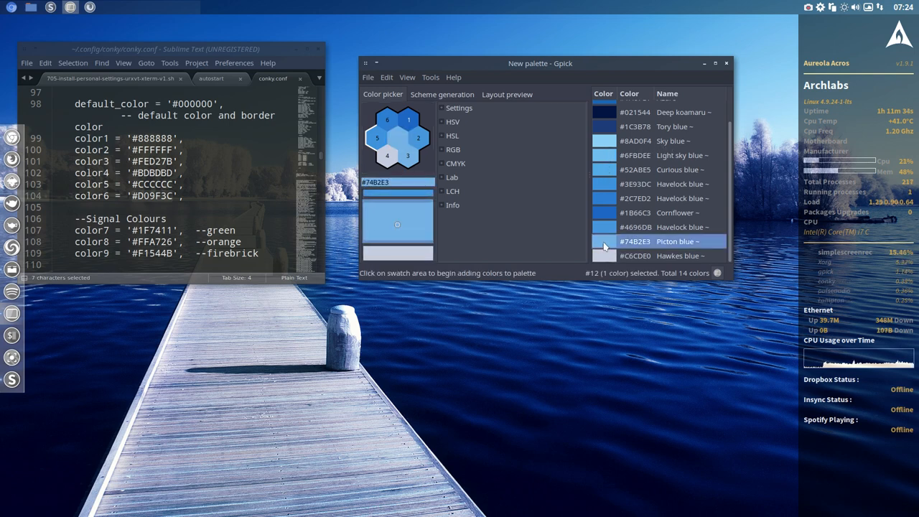
right_click(639, 241)
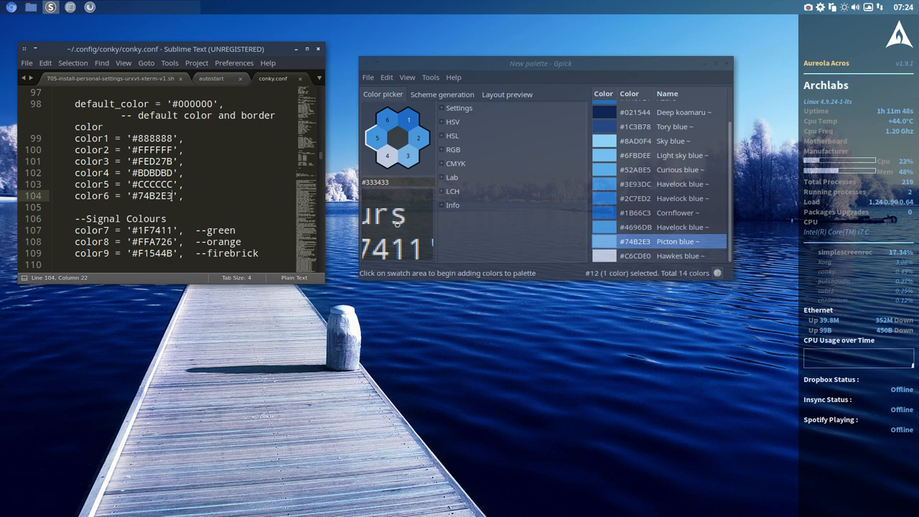
Scroll through conky.conf's text section and back up to the Colours block with color3 #FED27B
scroll(down, 3)
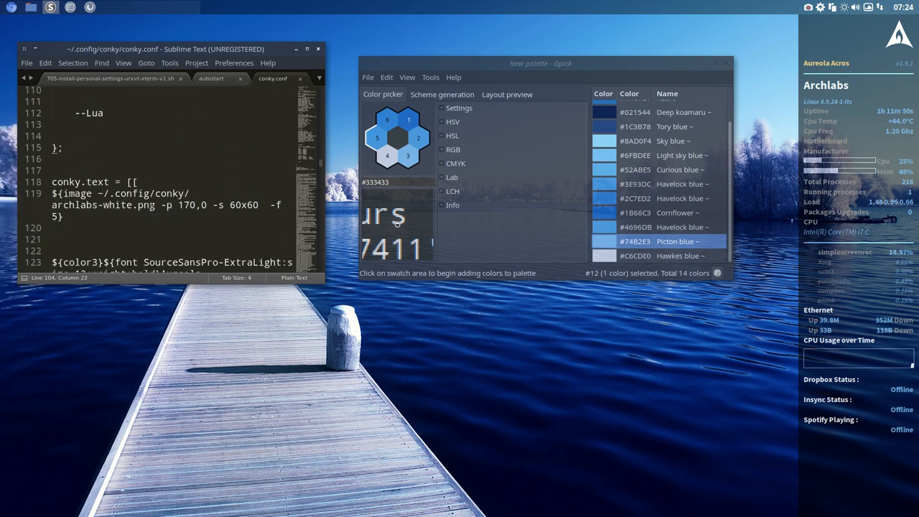
scroll(down, 3)
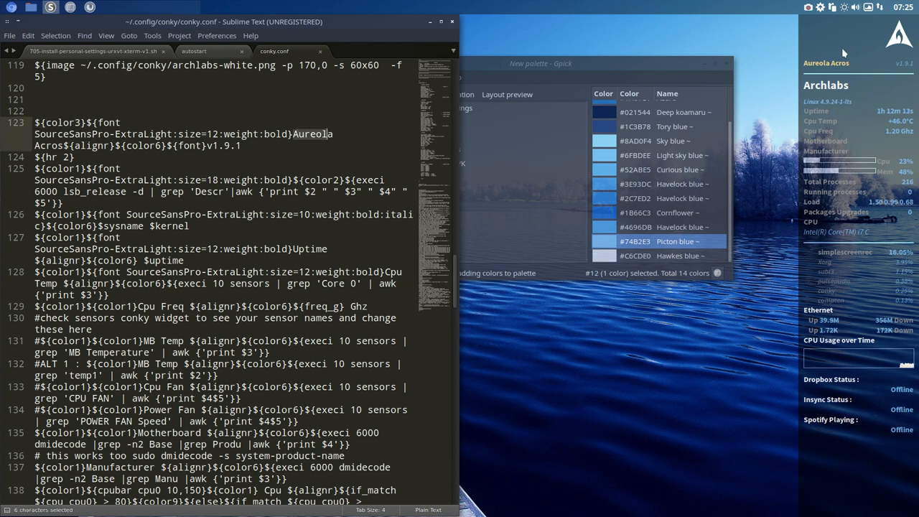
scroll(up, 3)
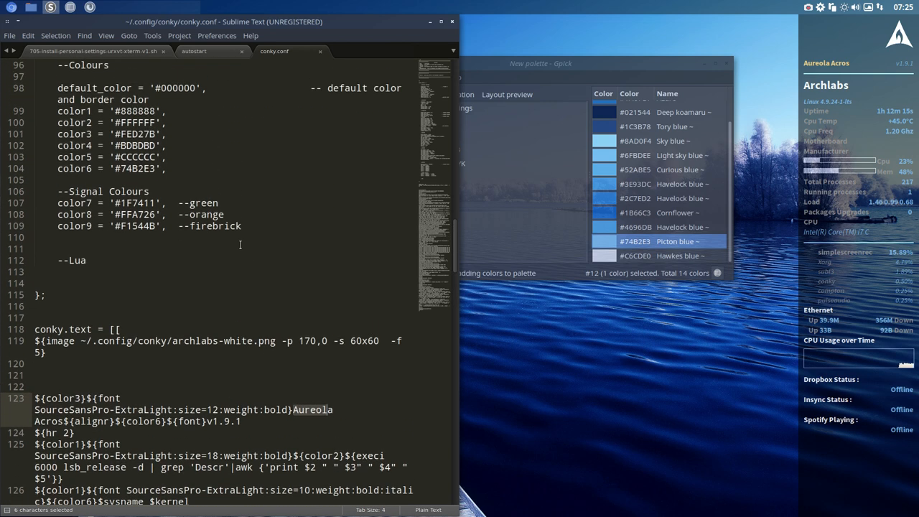
scroll(up, 3)
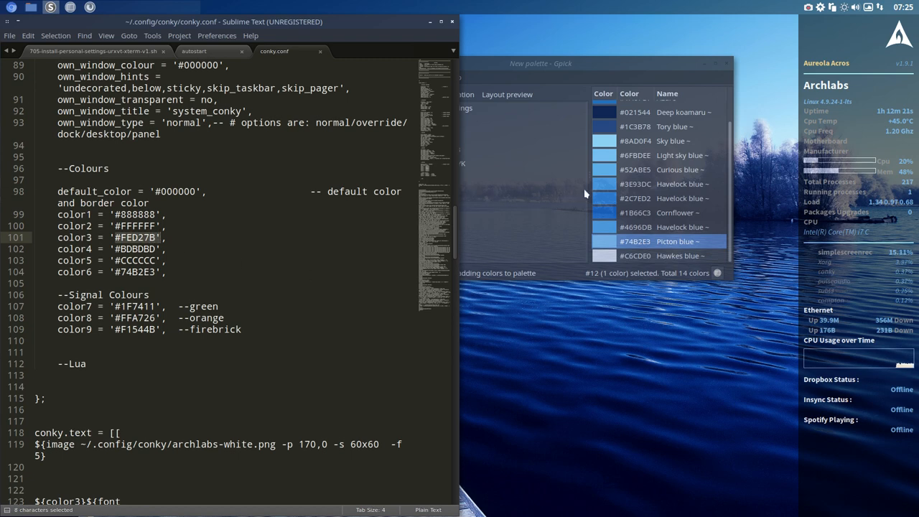
Replace color3 yellow #FED27B with Sky blue #8AD0F4 in conky.conf and save
click(634, 212)
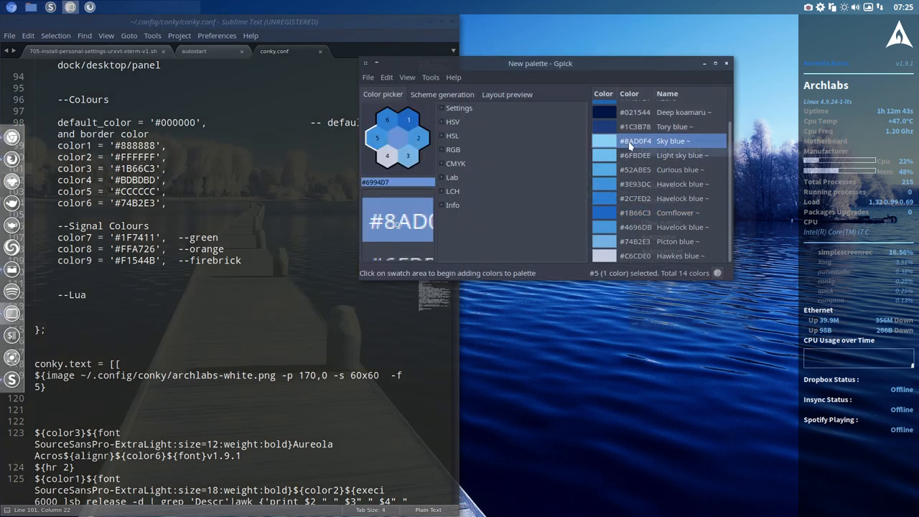
click(397, 137)
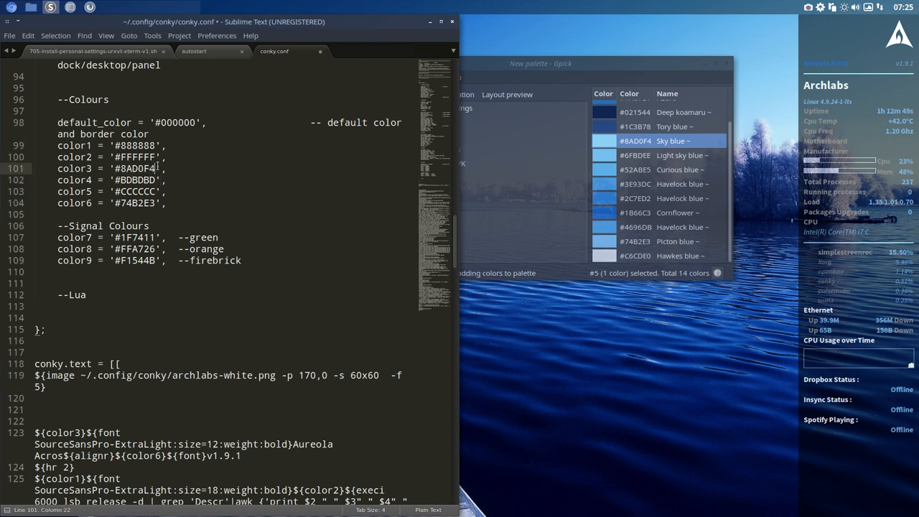
key(ctrl+s)
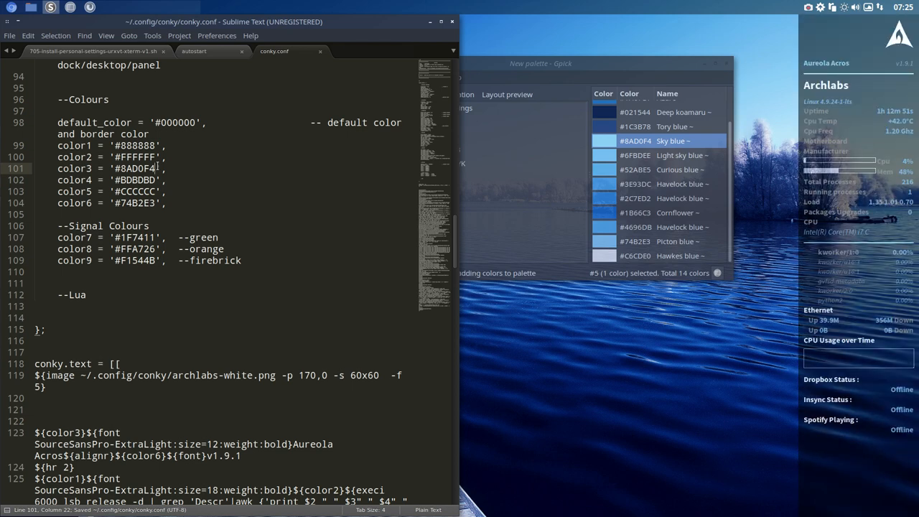